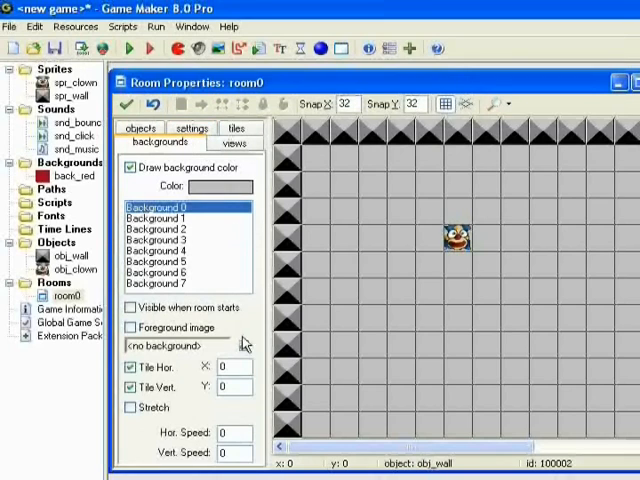
Choose back_red as room0's background from the backgrounds list.
click(252, 346)
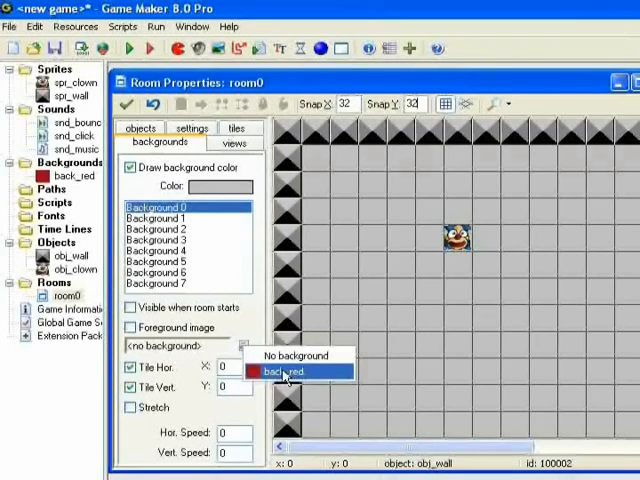
click(288, 372)
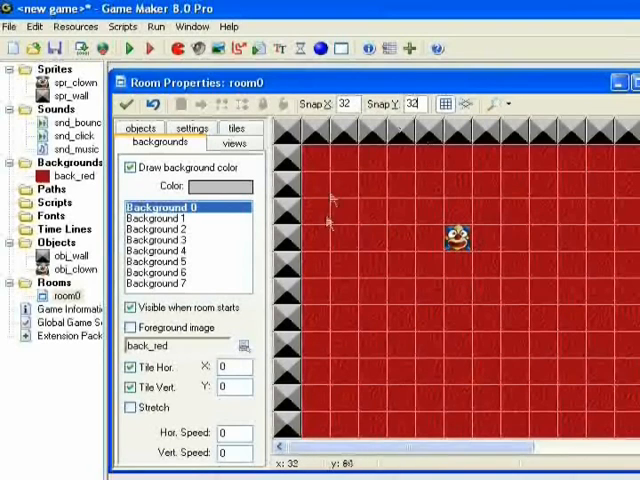
mouse_move(424, 184)
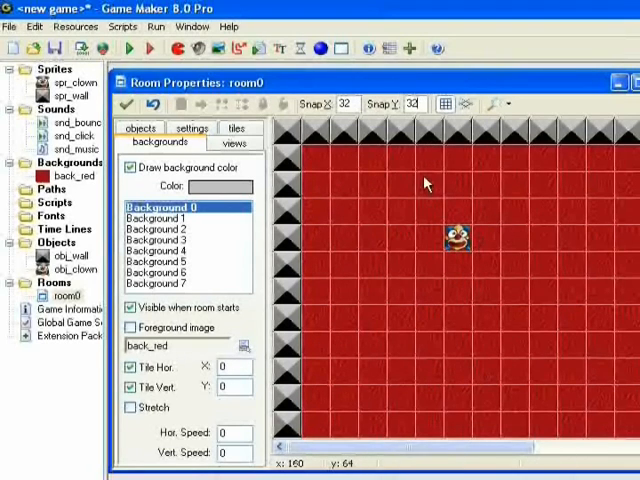
click(190, 142)
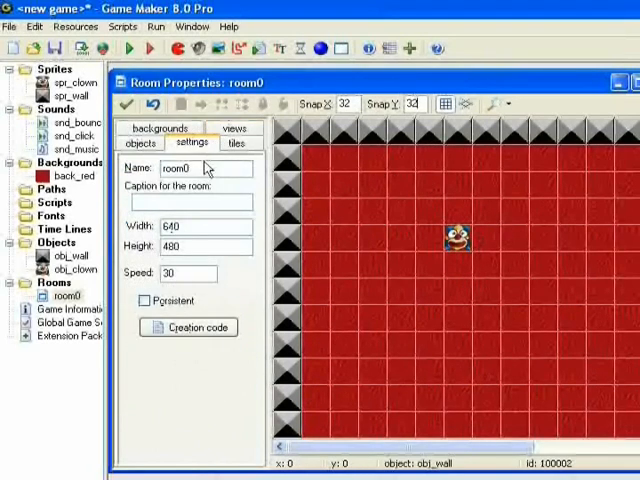
Name the room rm_game, caption it Catch The Clown, and confirm the properties.
text(rm_game)
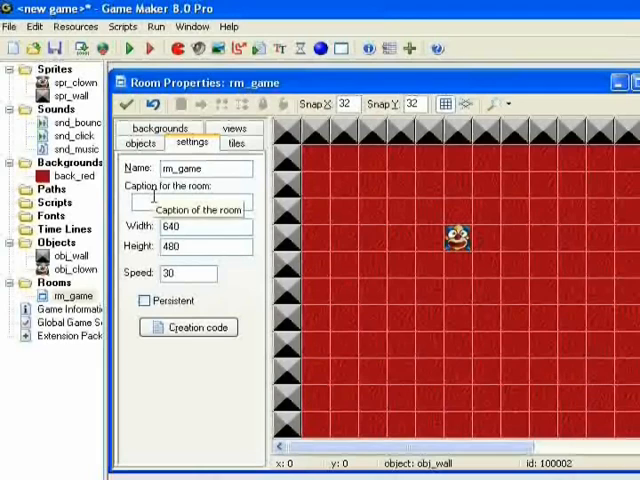
text(Cate)
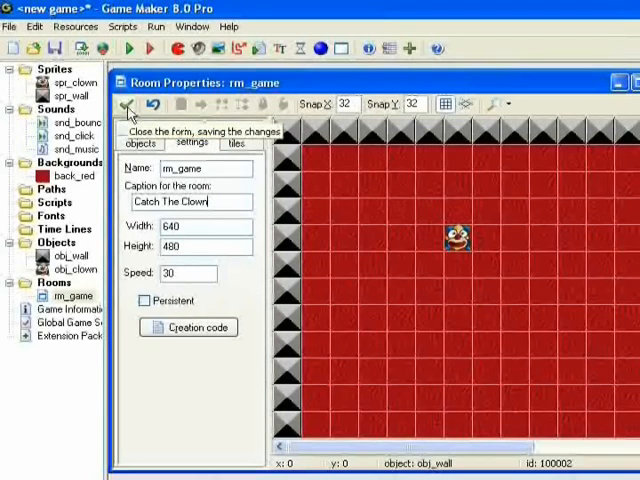
click(128, 104)
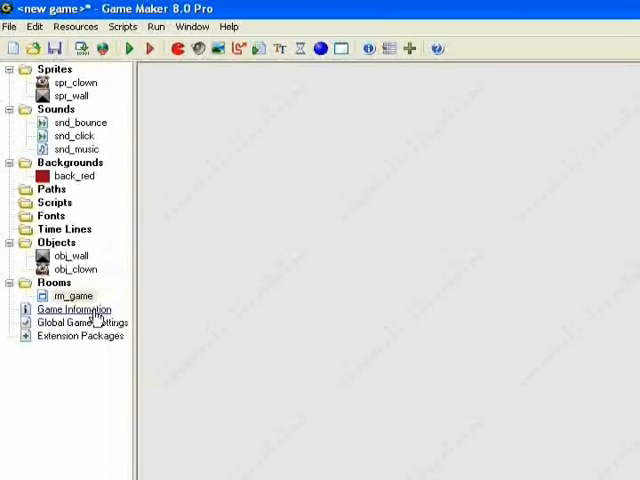
double_click(72, 308)
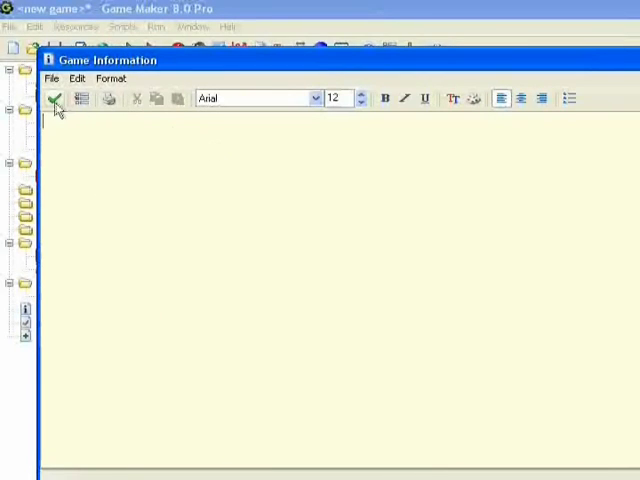
mouse_move(56, 98)
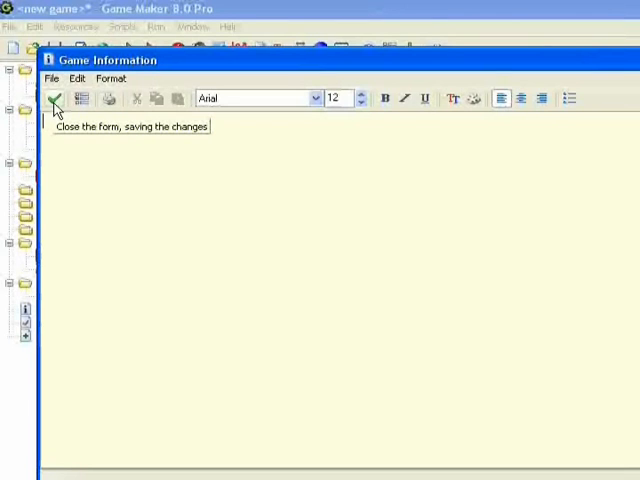
click(56, 98)
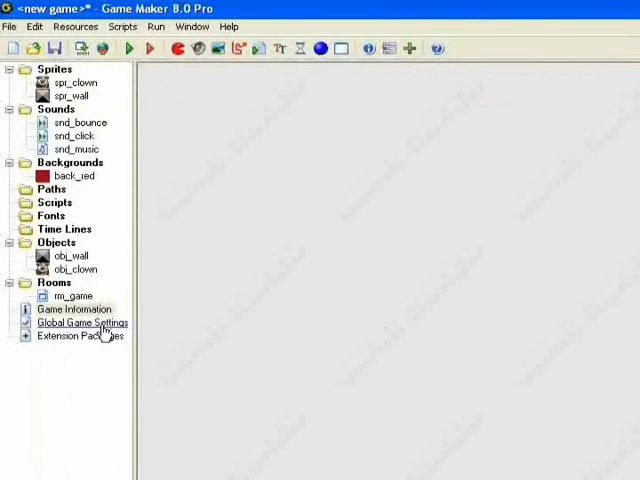
double_click(82, 322)
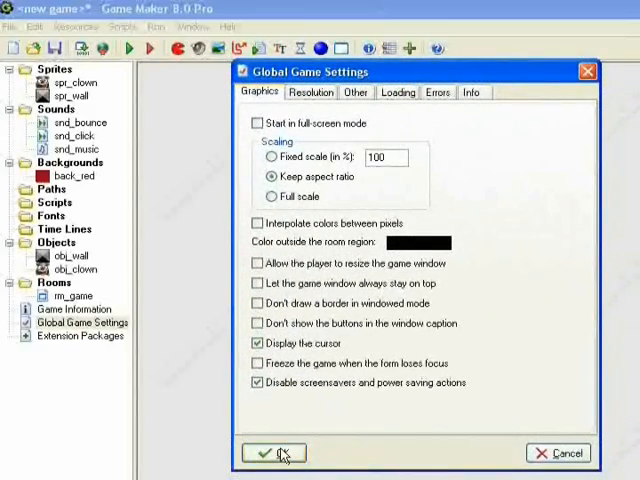
click(274, 452)
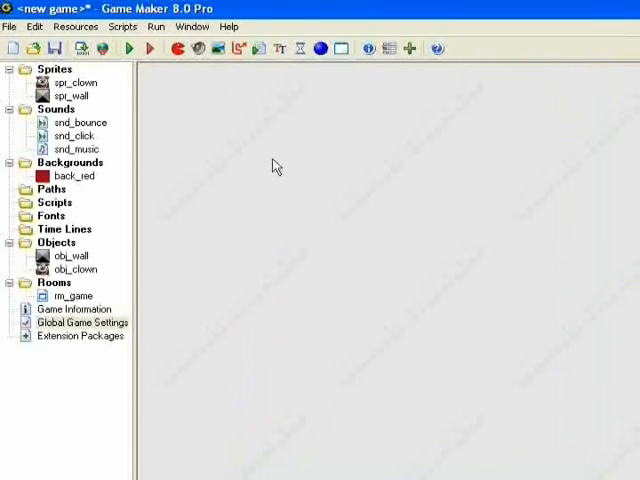
mouse_move(148, 88)
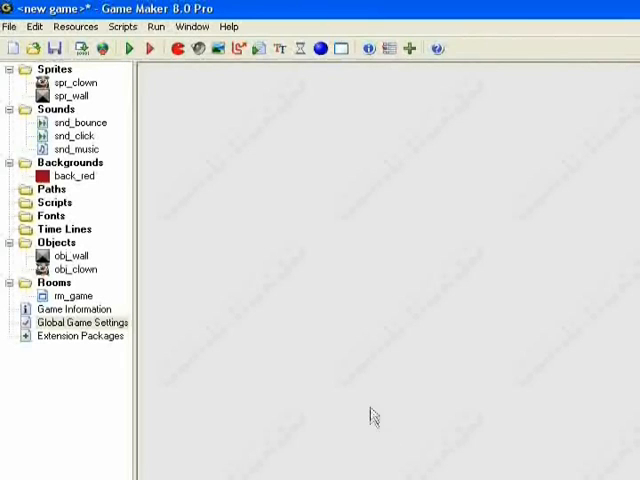
mouse_move(316, 364)
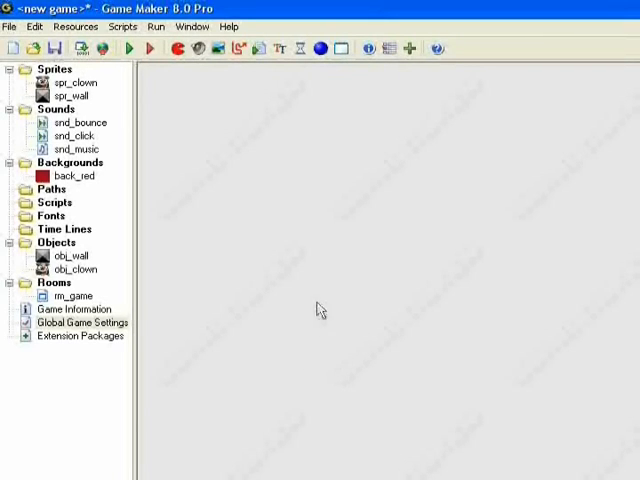
mouse_move(284, 270)
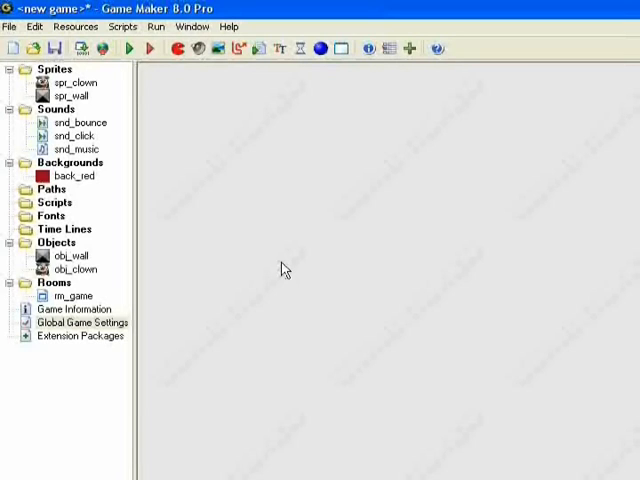
Save the game under the file name catch it 2.
click(56, 48)
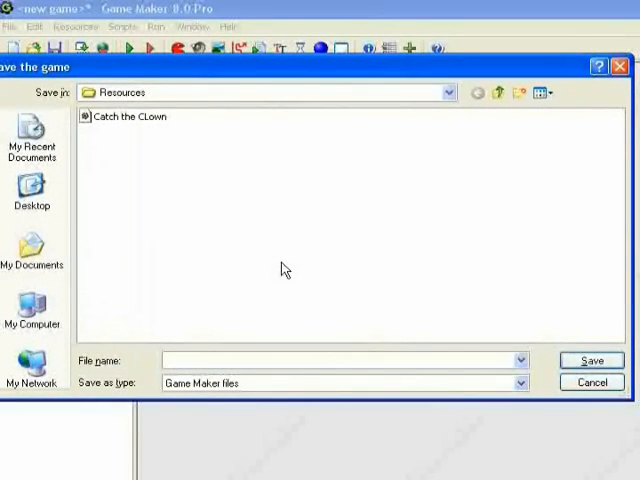
text(catch it 2)
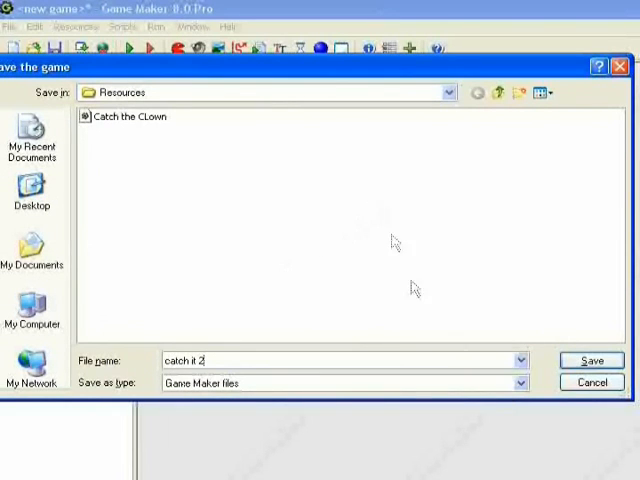
click(592, 360)
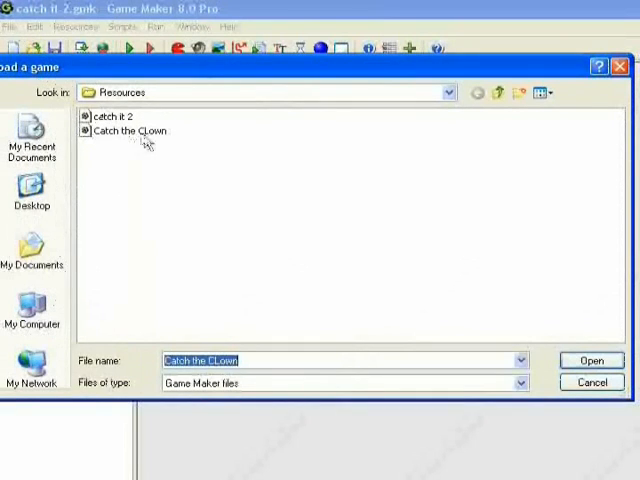
Load the Catch the CLown game and expand its Objects folder showing obj_bad_clown.
click(592, 360)
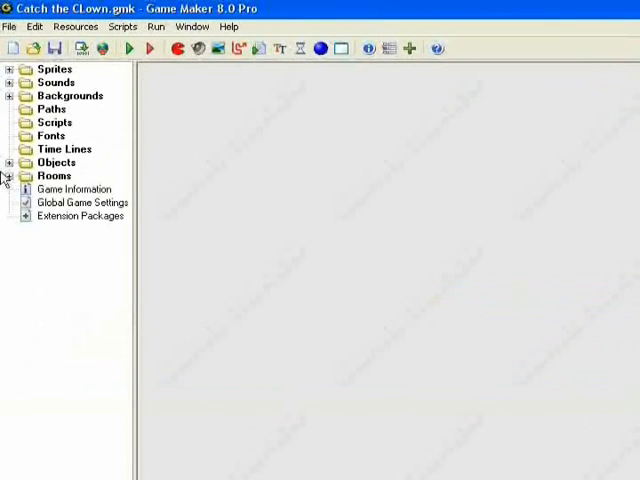
click(8, 162)
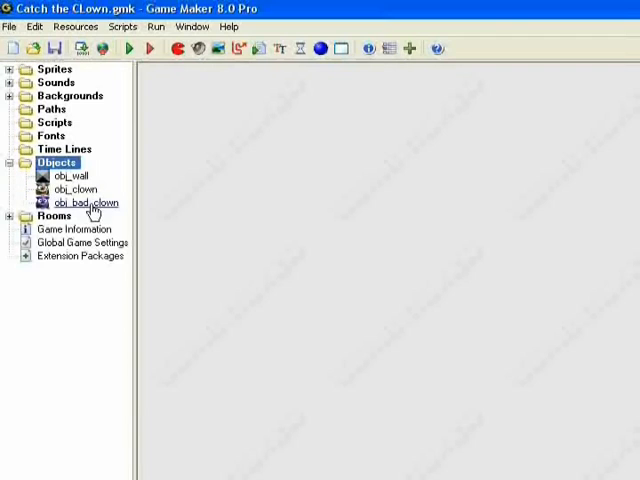
mouse_move(178, 168)
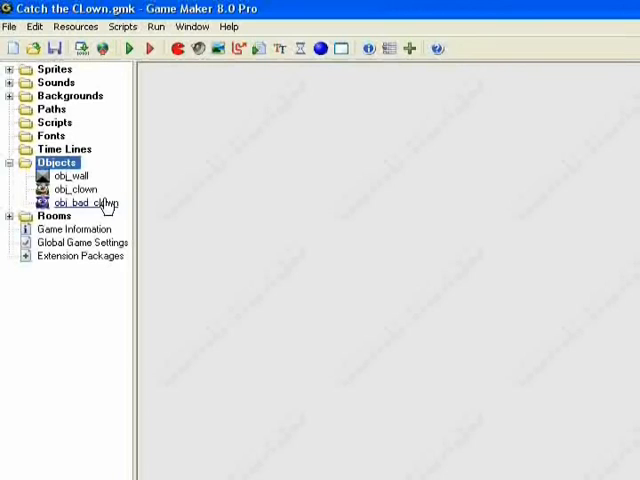
mouse_move(72, 228)
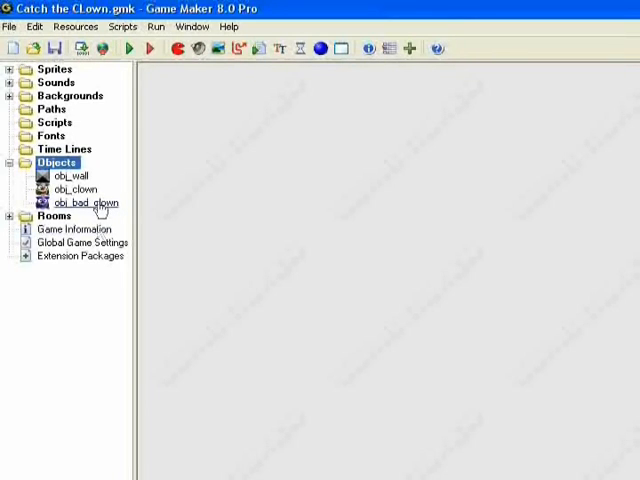
mouse_move(60, 432)
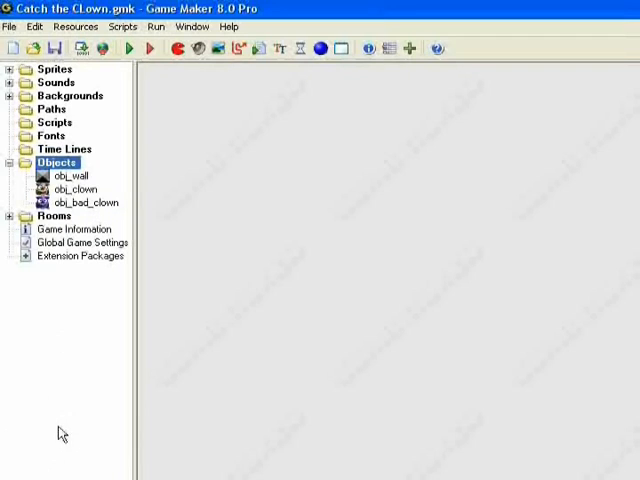